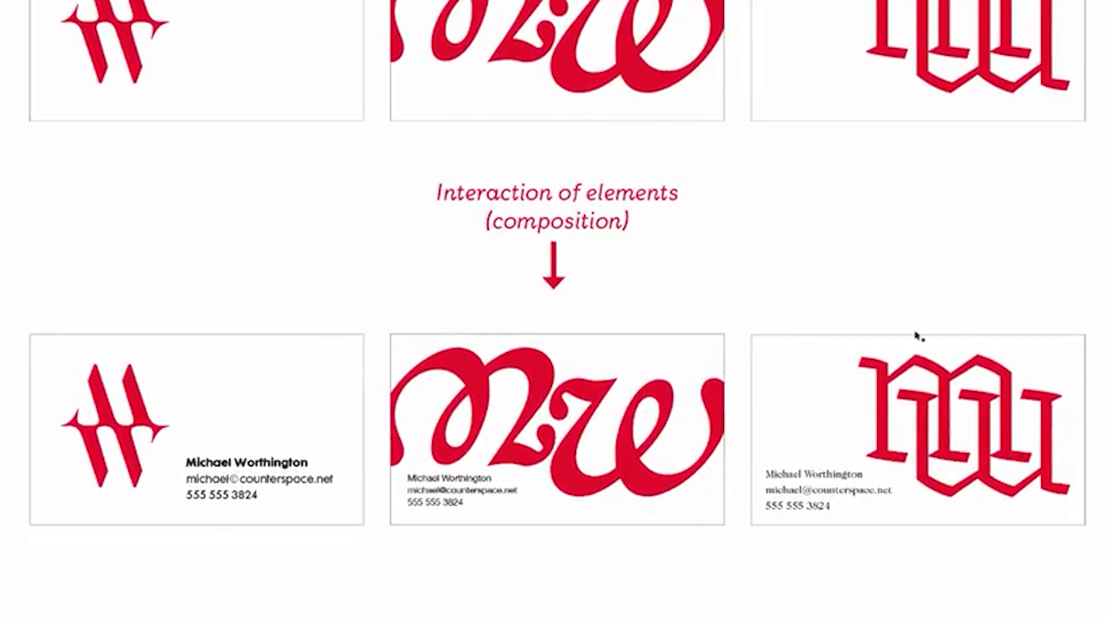
# - Open DDC-243_CLOUD_POSTER_final.ai from the Open dialog
pyautogui.click(698, 611)
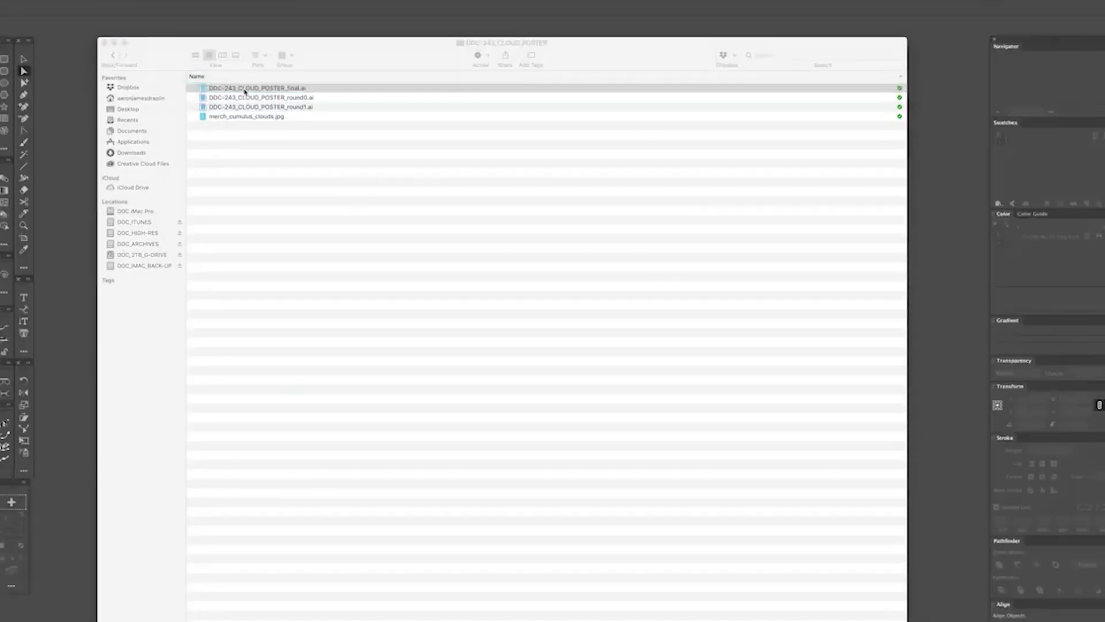
pyautogui.doubleClick(257, 87)
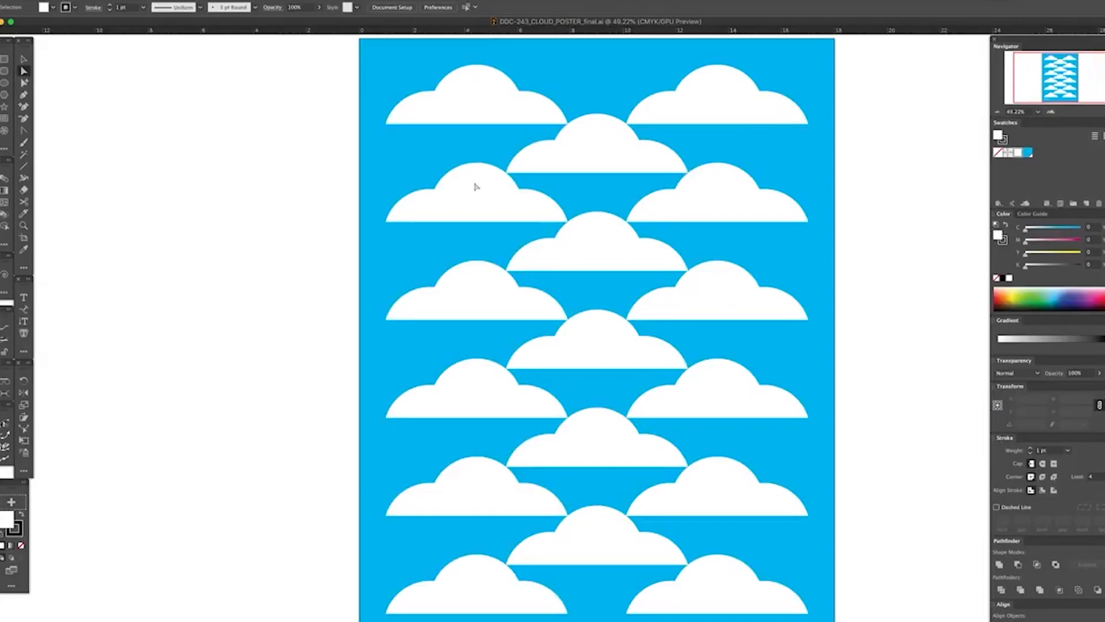
pyautogui.click(98, 6)
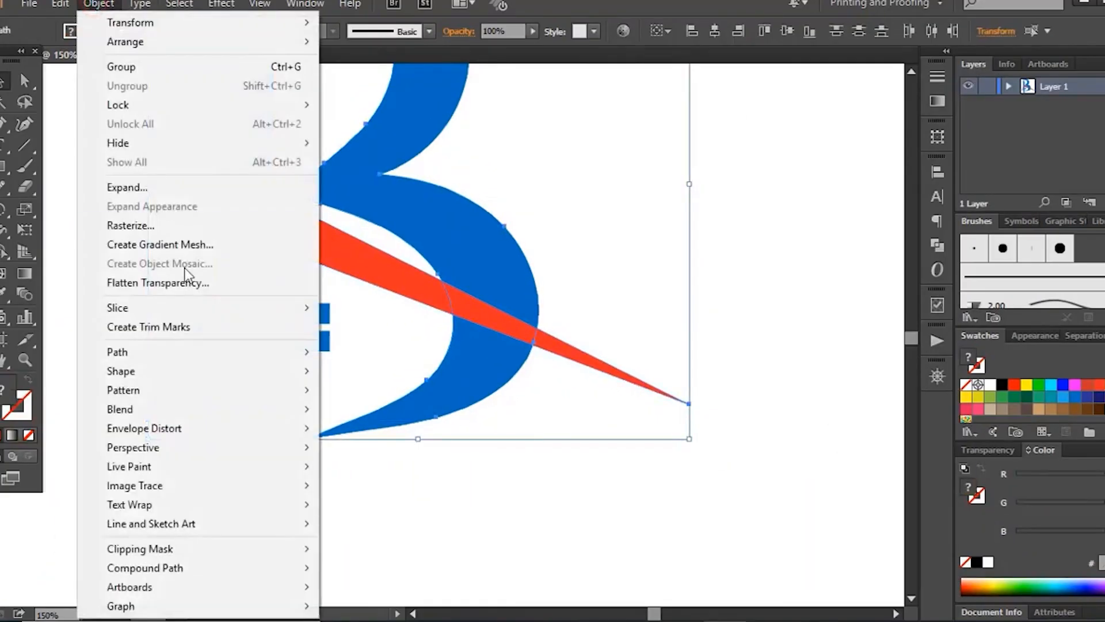